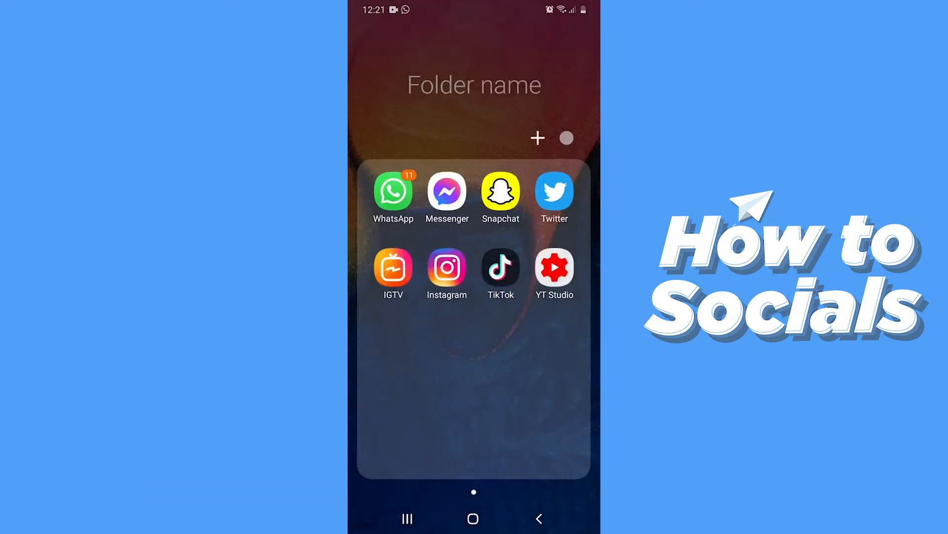
- Launch Instagram and reach Settings from the profile's side menu
click(447, 268)
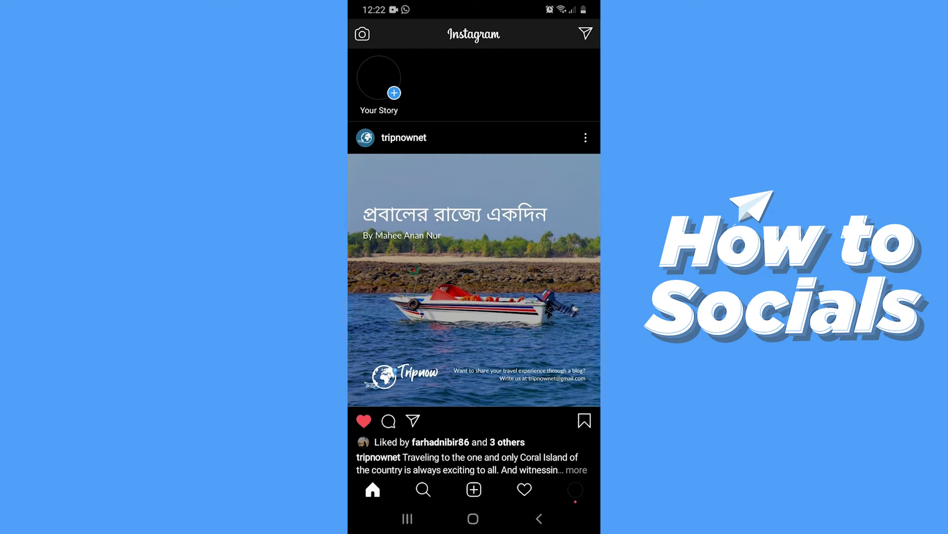
click(575, 489)
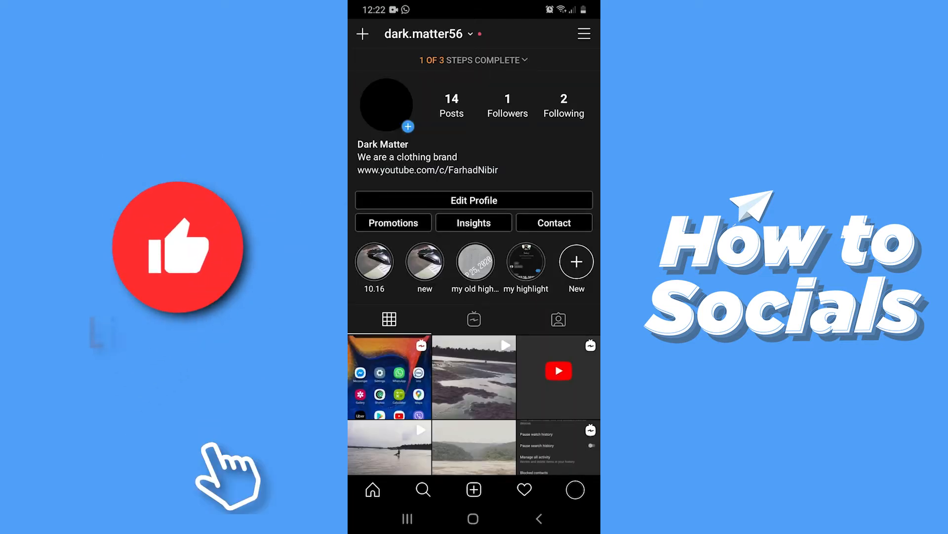
click(583, 33)
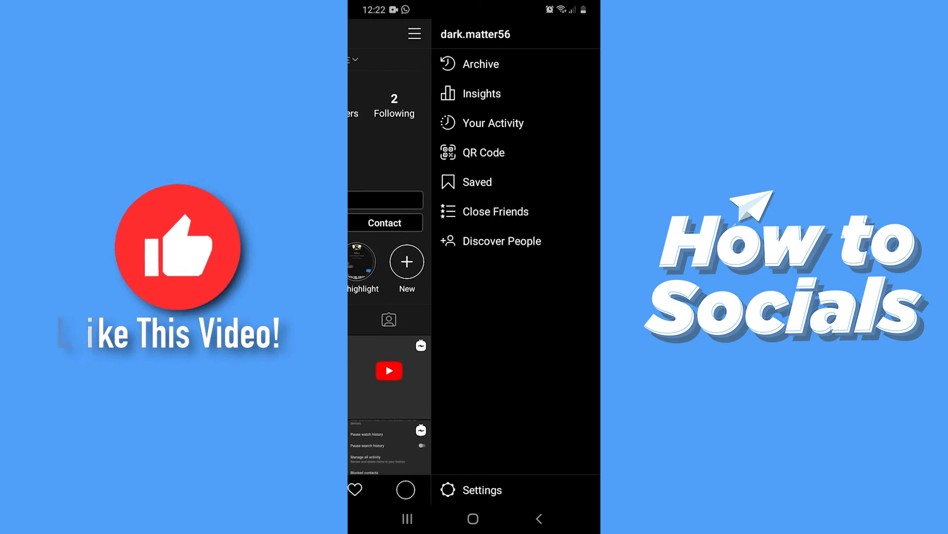
click(484, 489)
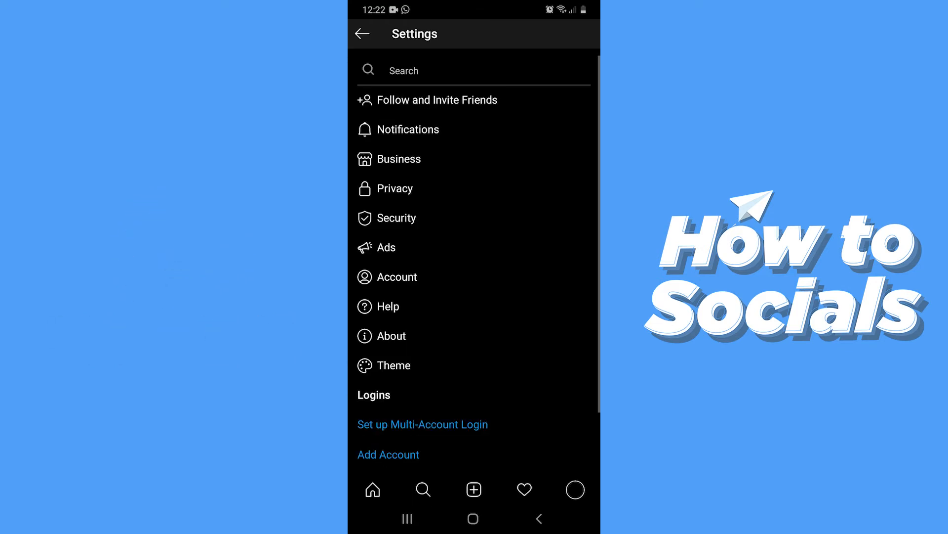
- Go through Help > Report a Problem to the form's empty description field
click(390, 307)
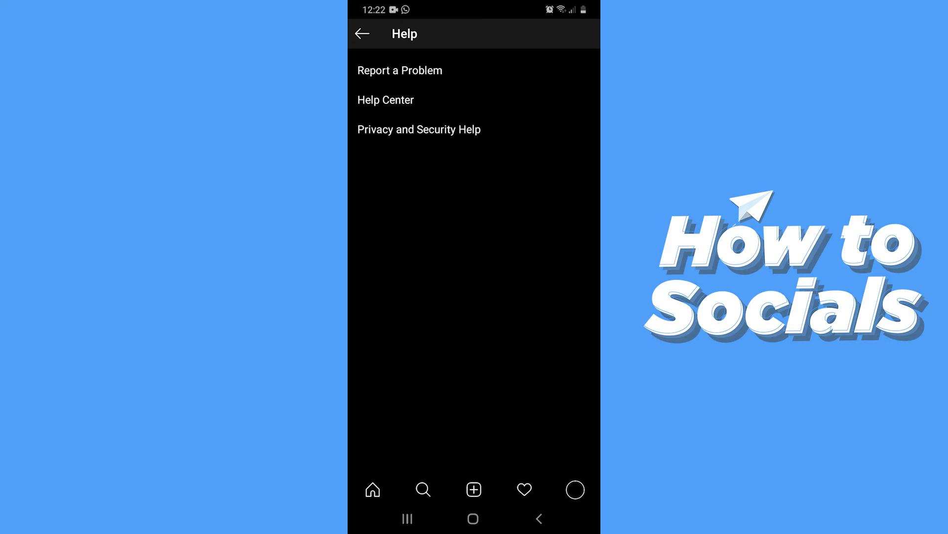
click(399, 70)
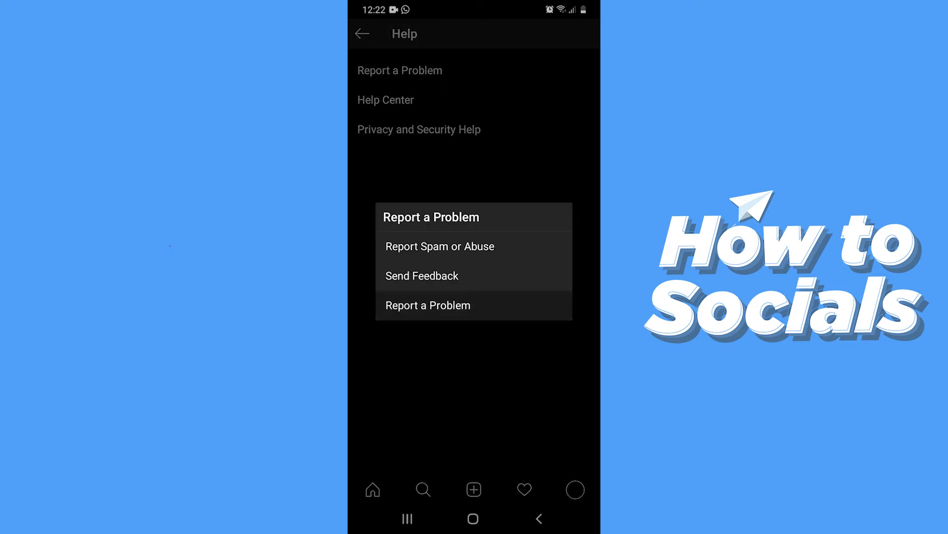
click(428, 305)
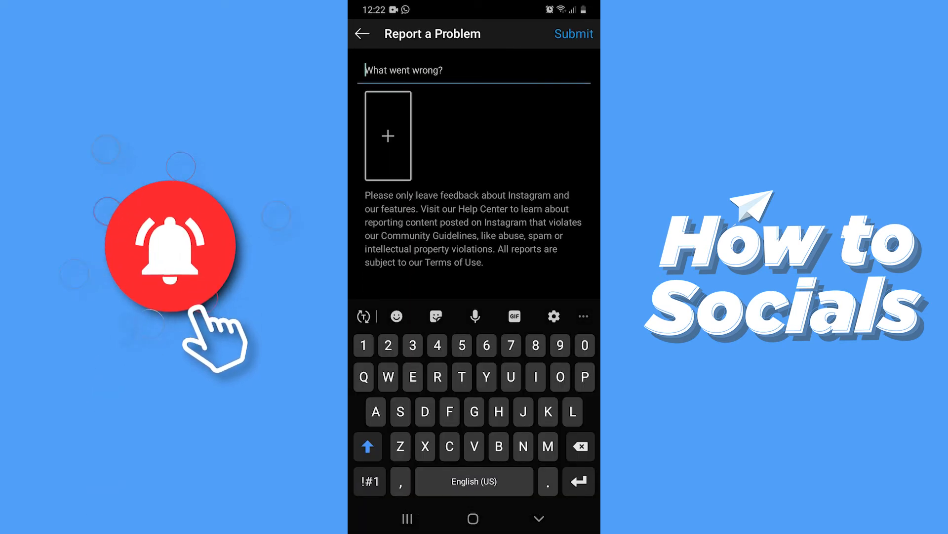
click(399, 69)
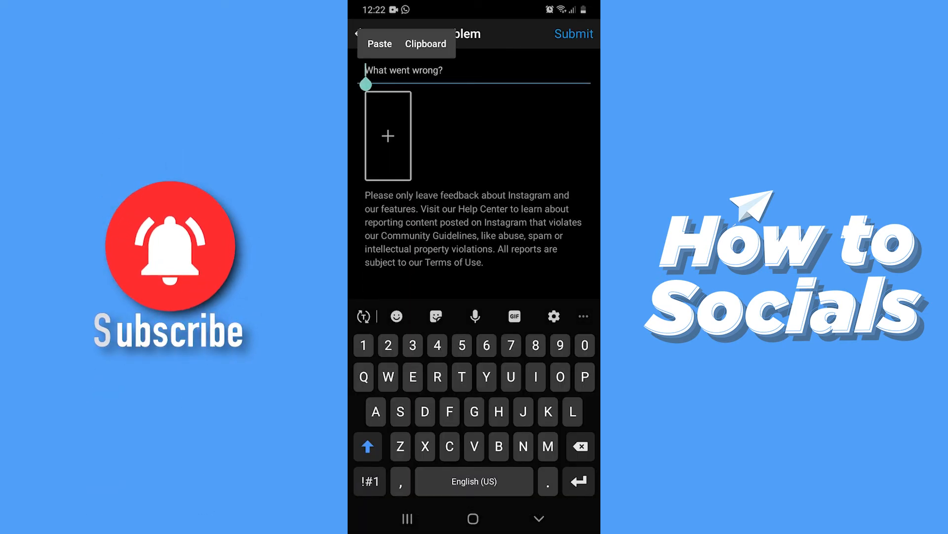